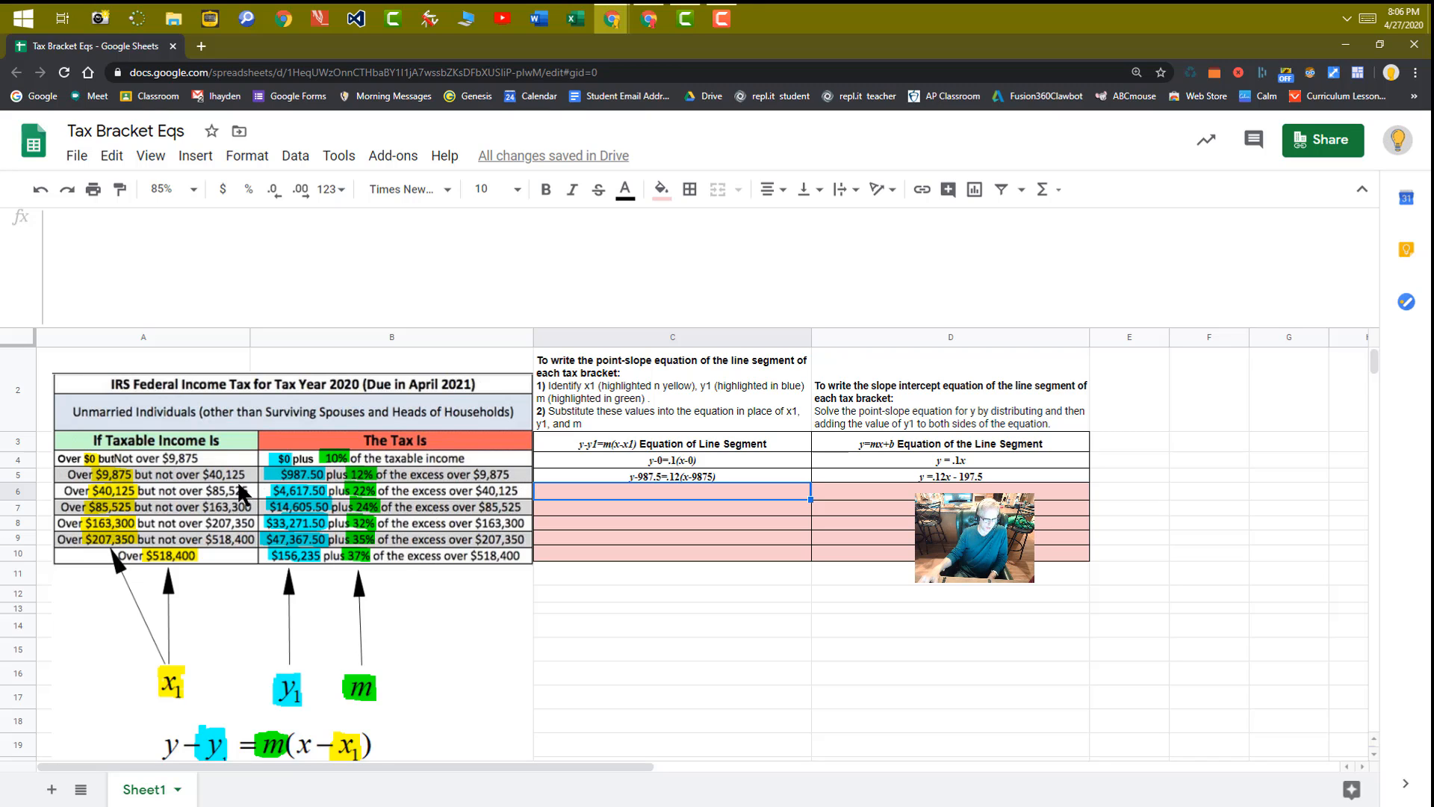
mouse_move(457, 521)
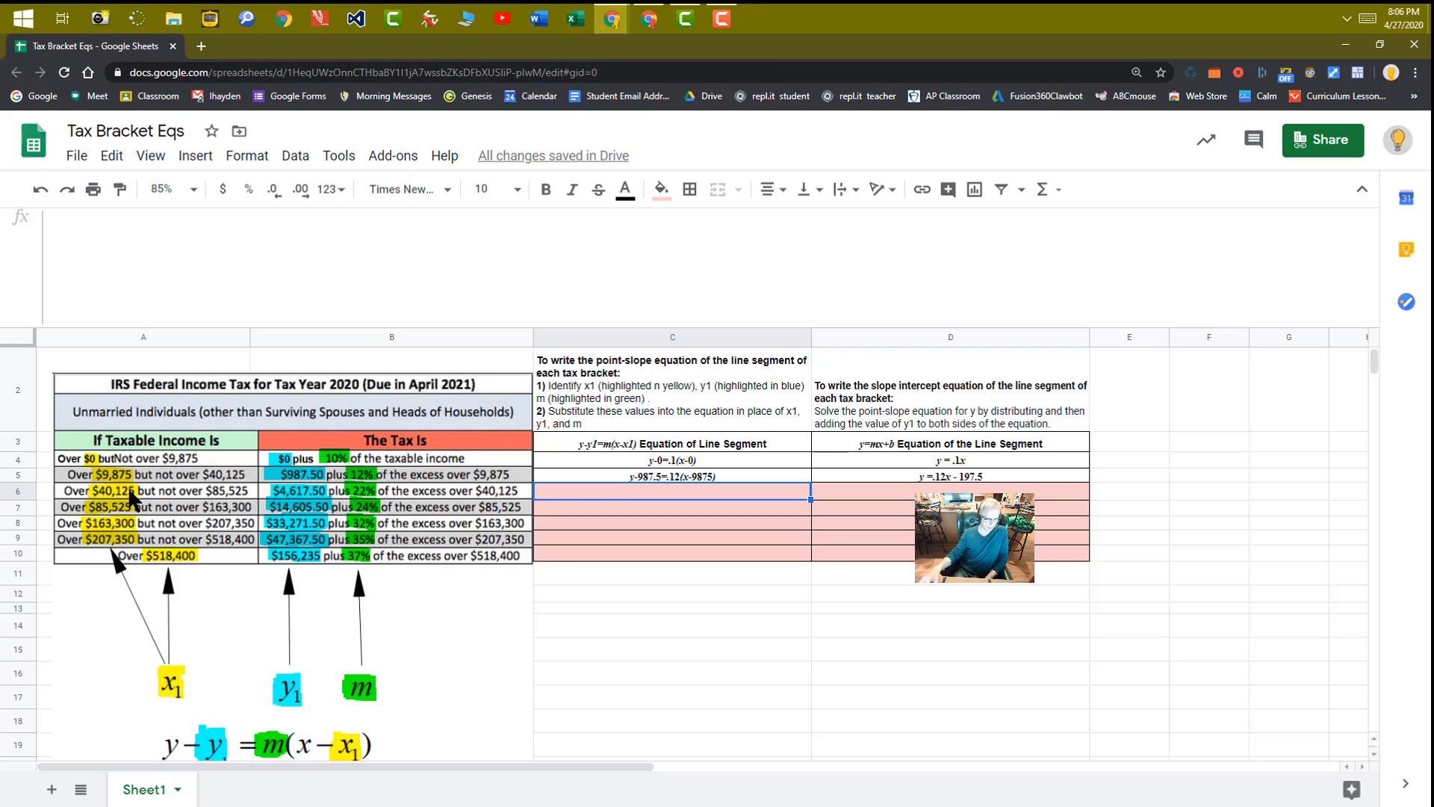
mouse_move(372, 502)
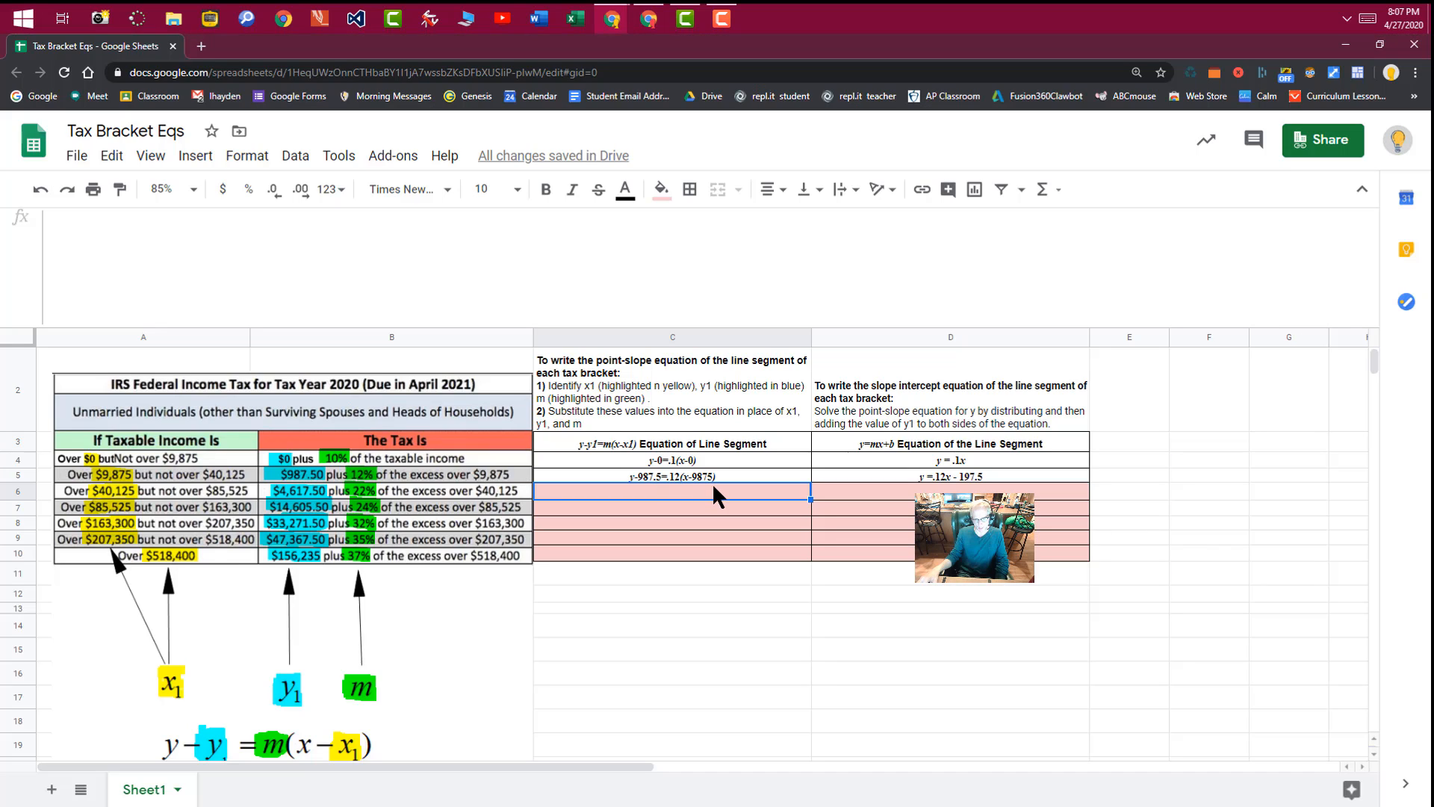
mouse_move(740, 466)
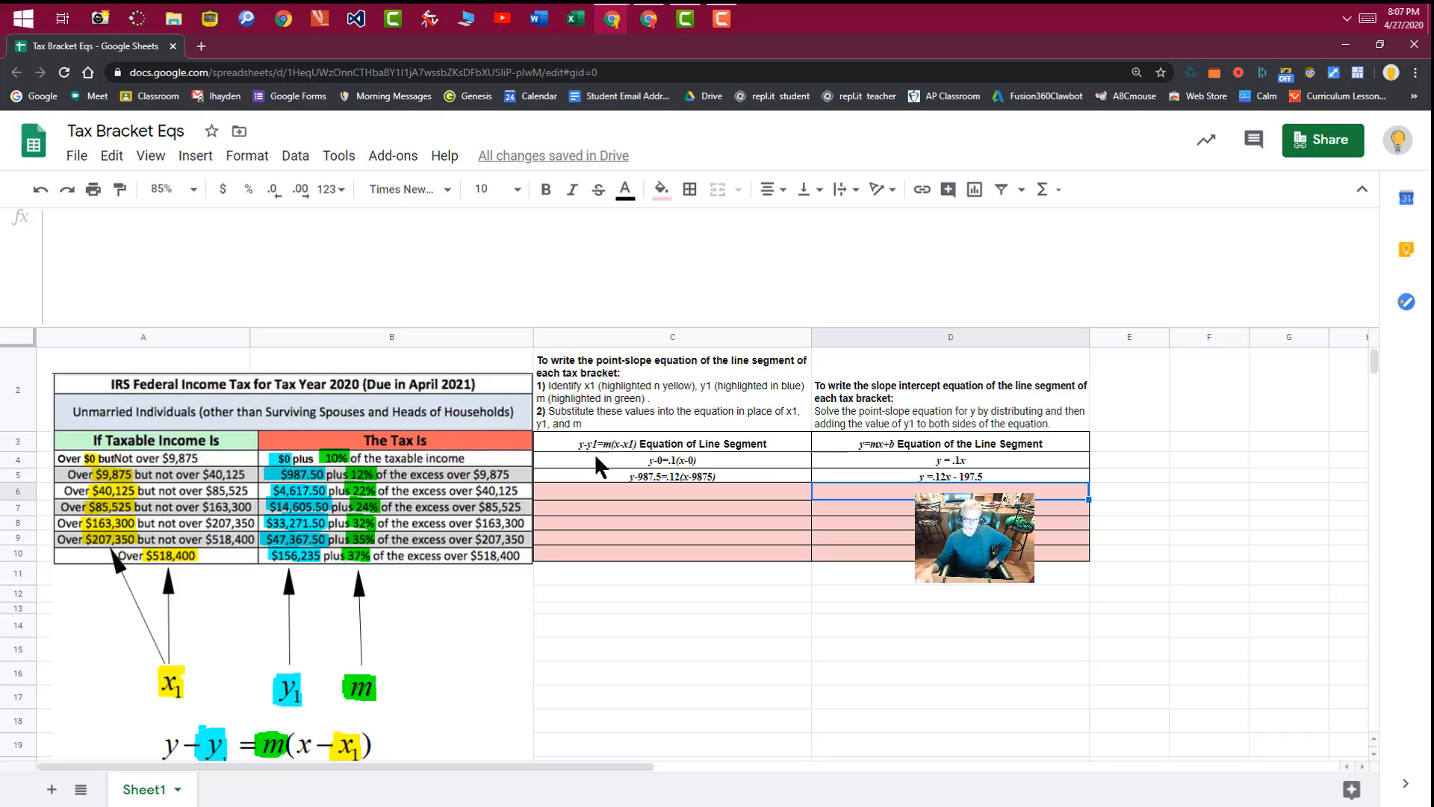
mouse_move(499, 478)
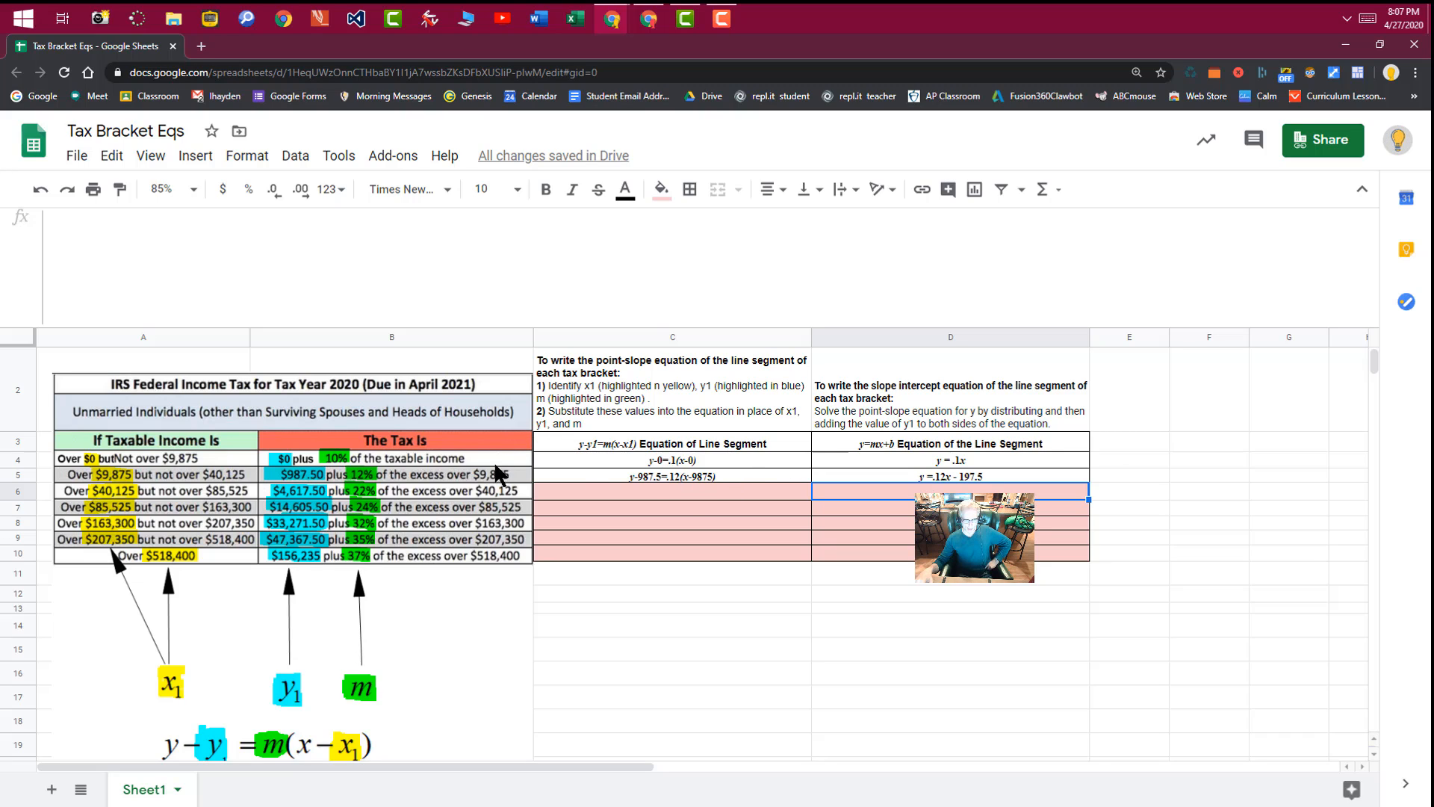
mouse_move(768, 482)
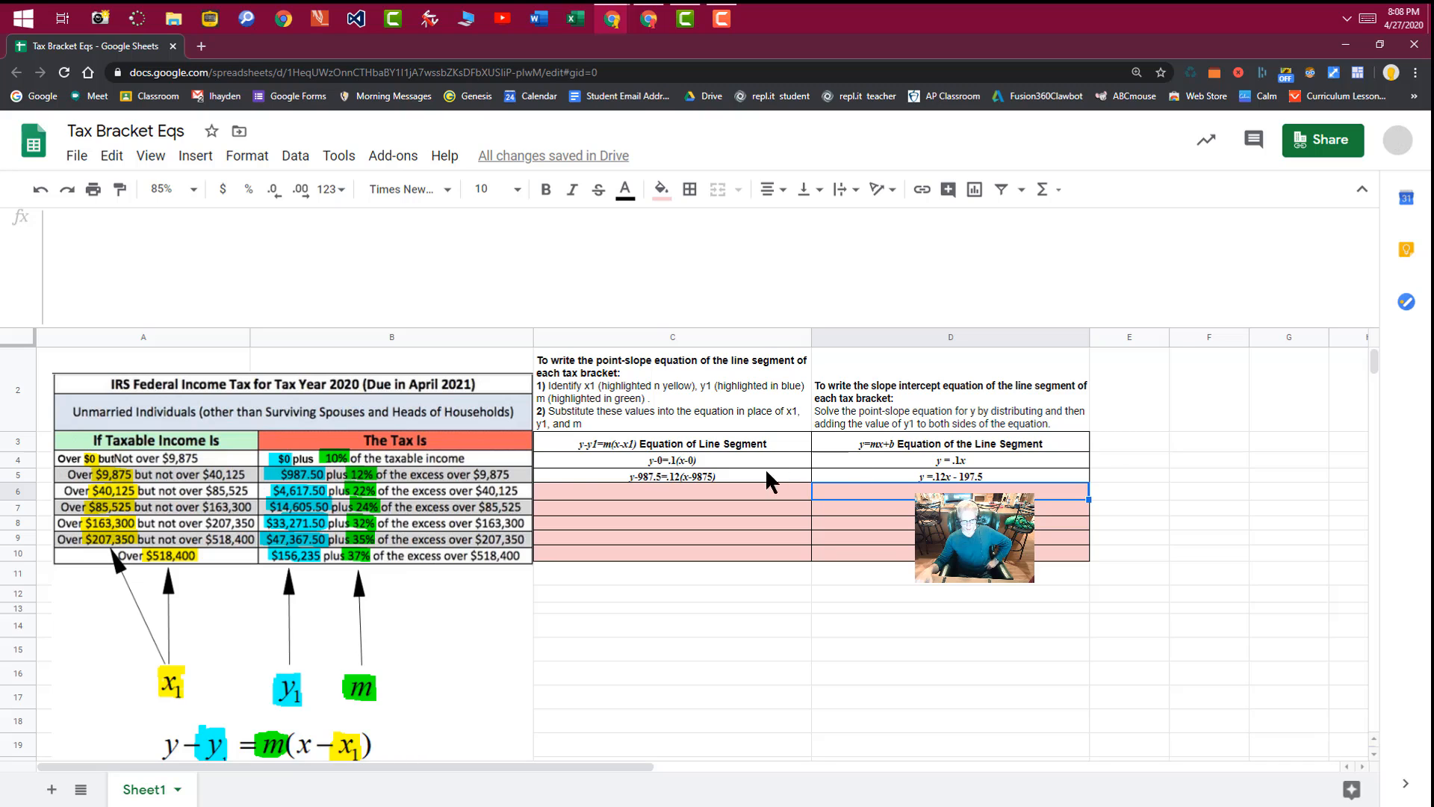
mouse_move(565, 496)
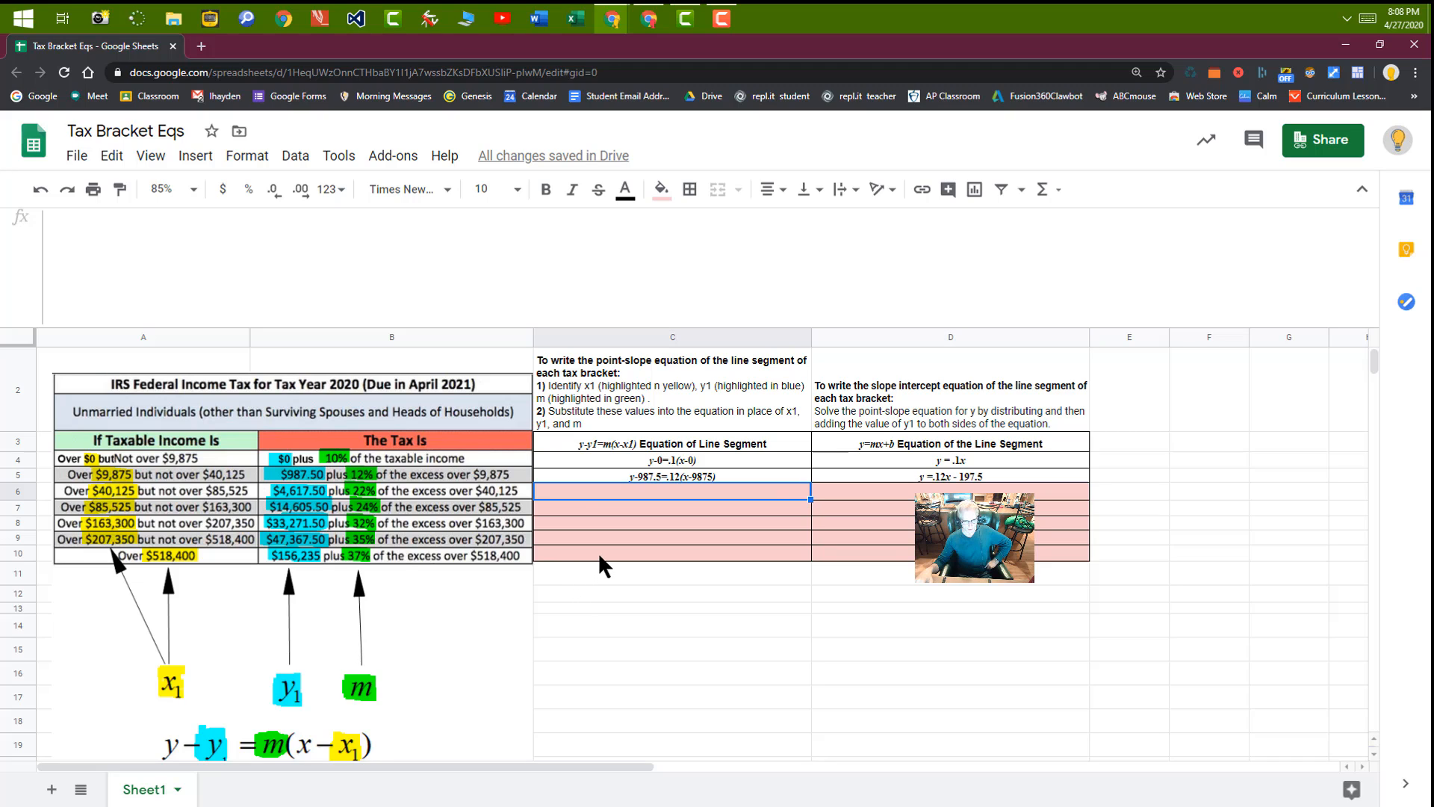
click(671, 556)
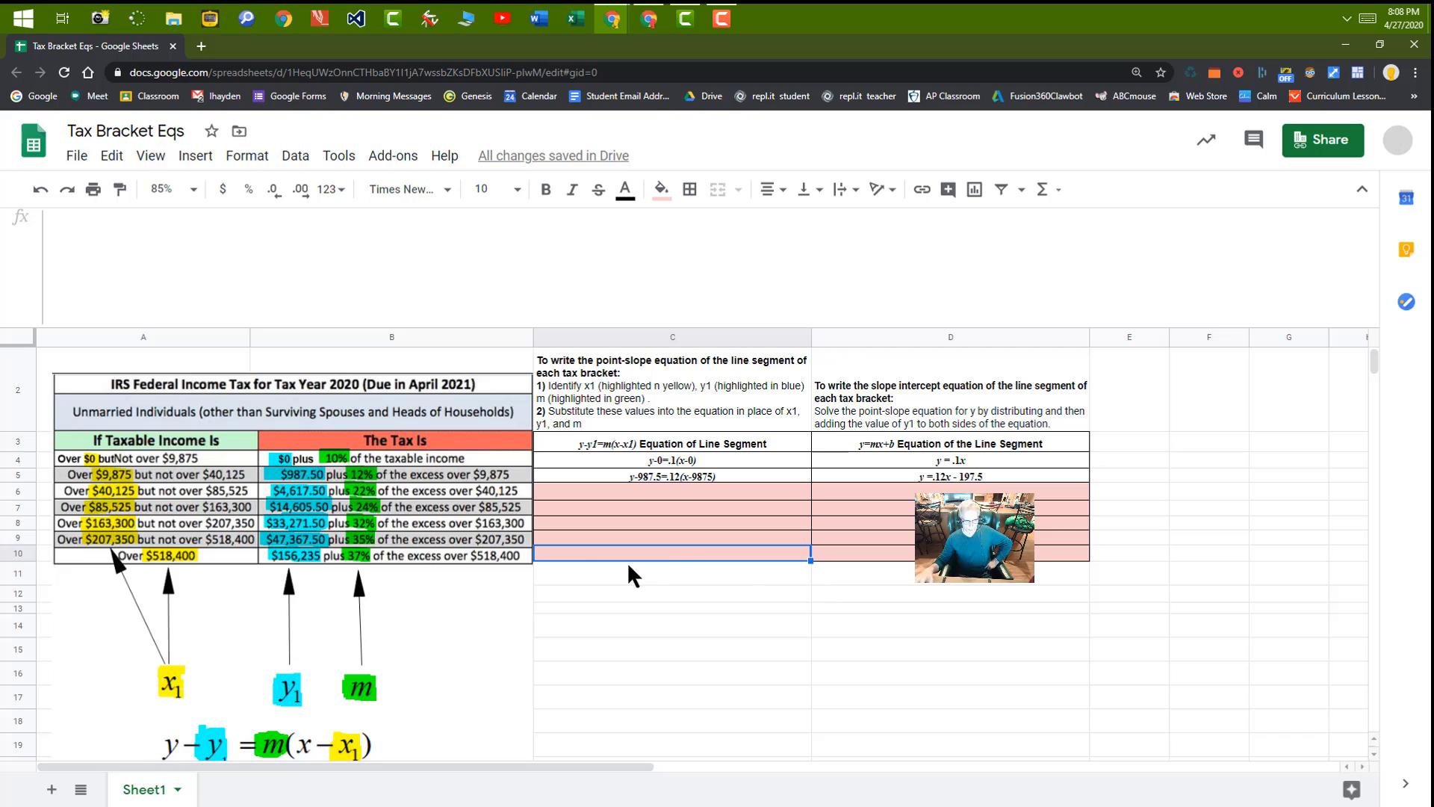